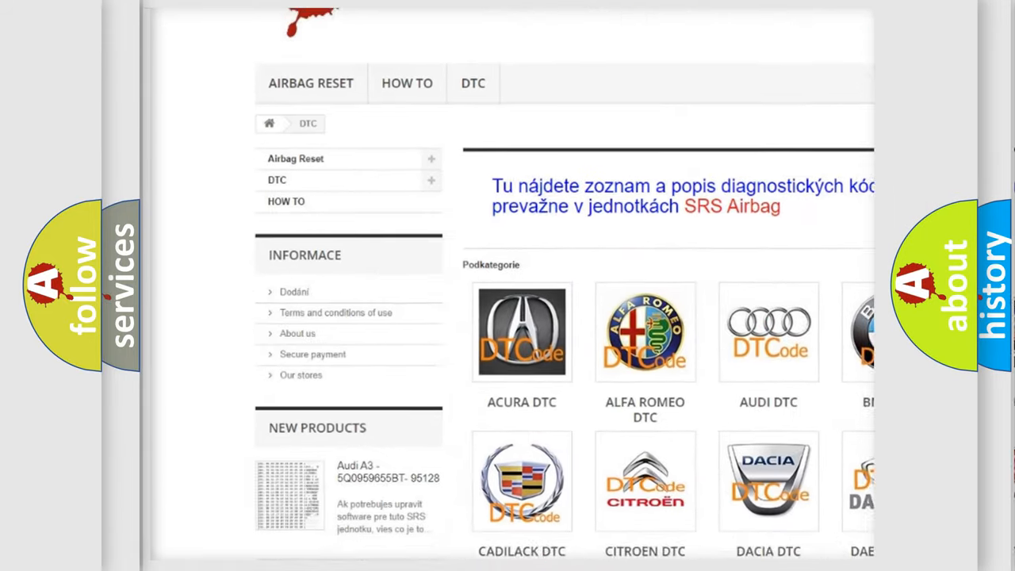
scroll(down, 3)
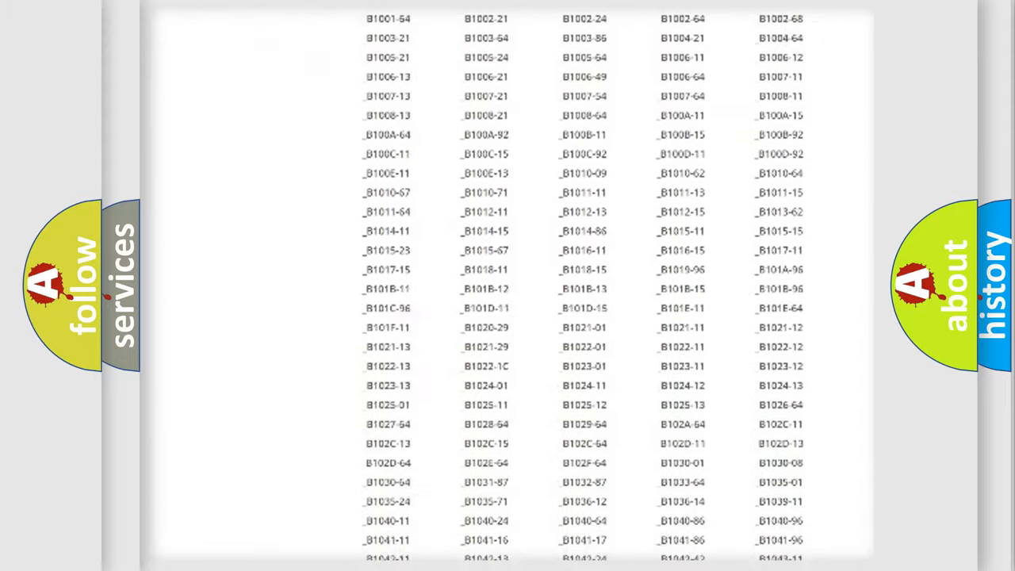
scroll(down, 3)
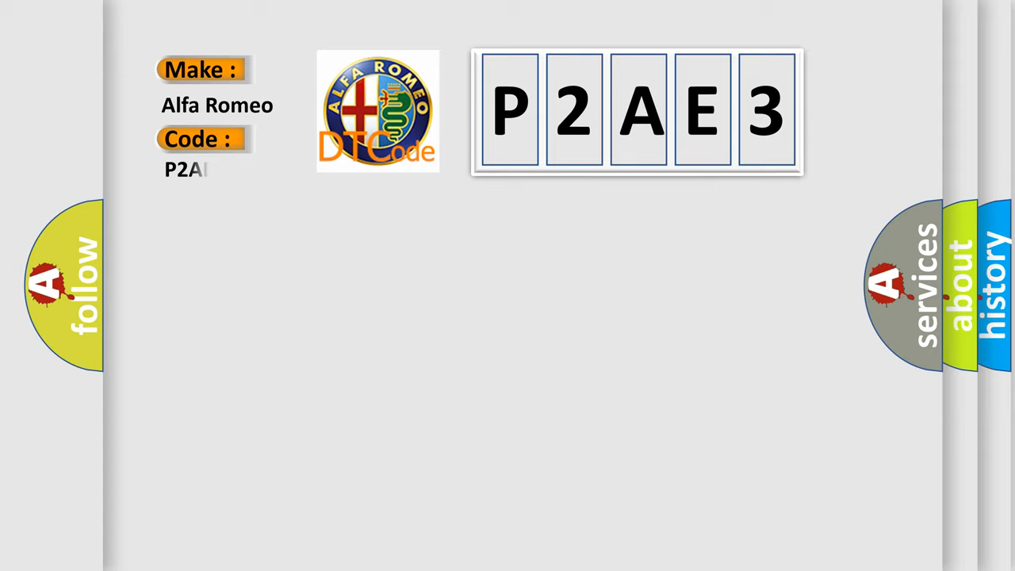
text(E3)
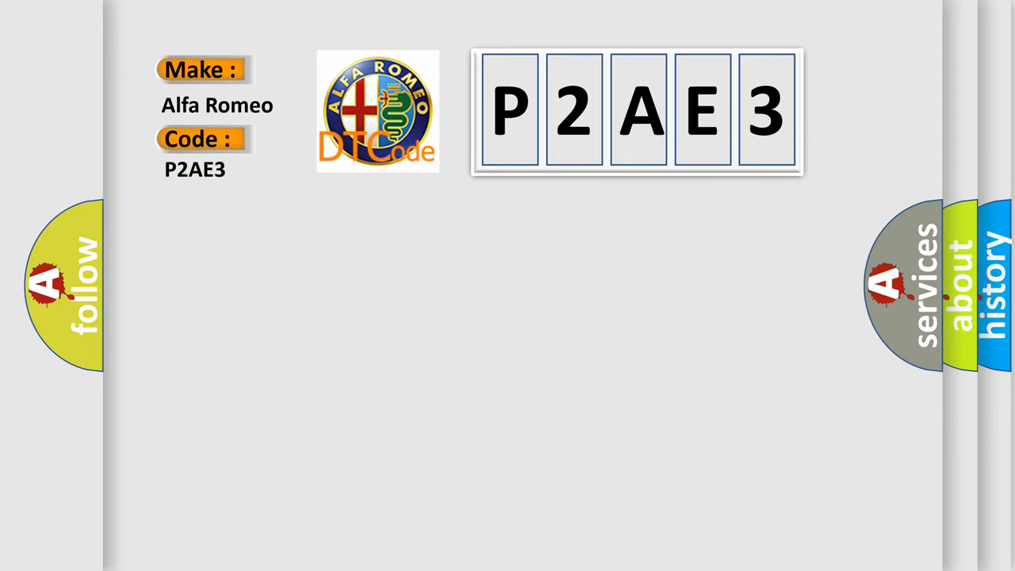